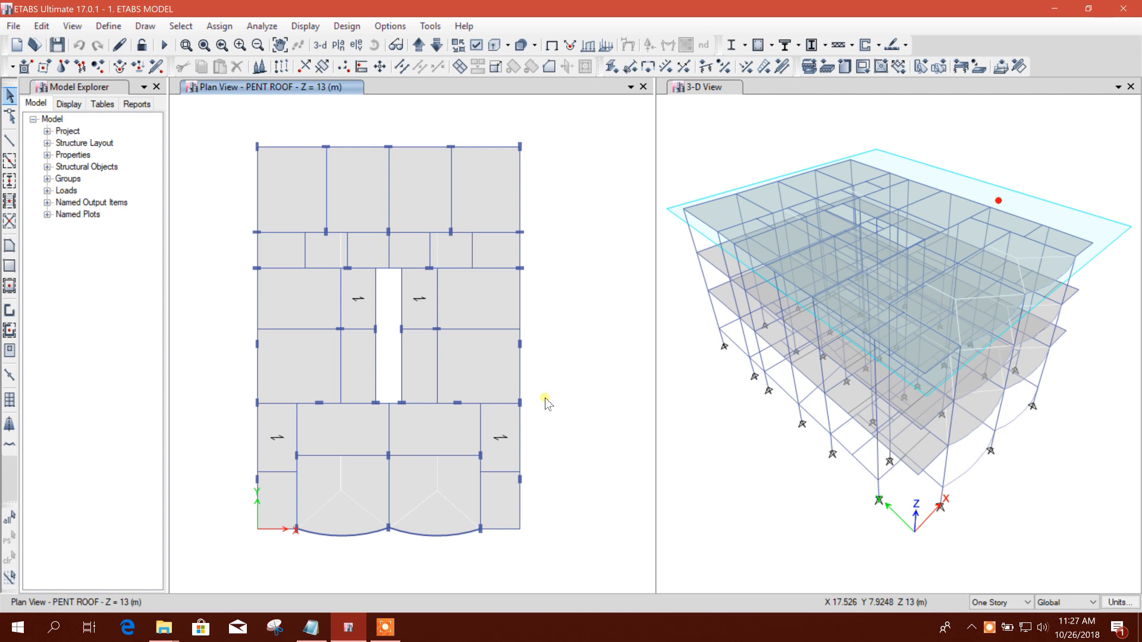
mouse_move(555, 304)
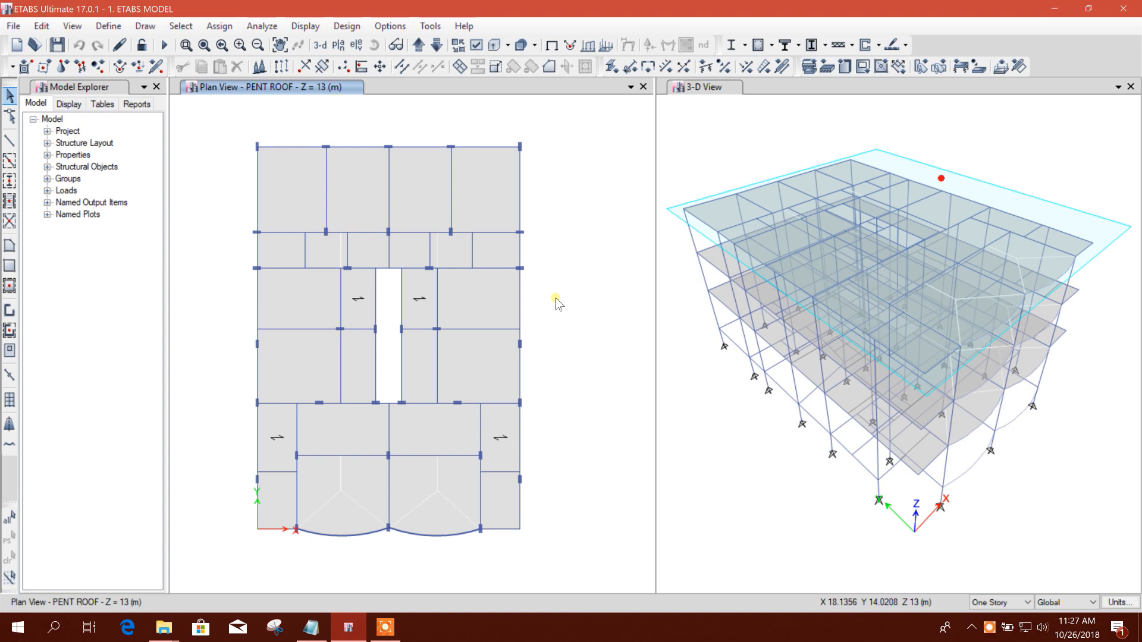
mouse_move(548, 114)
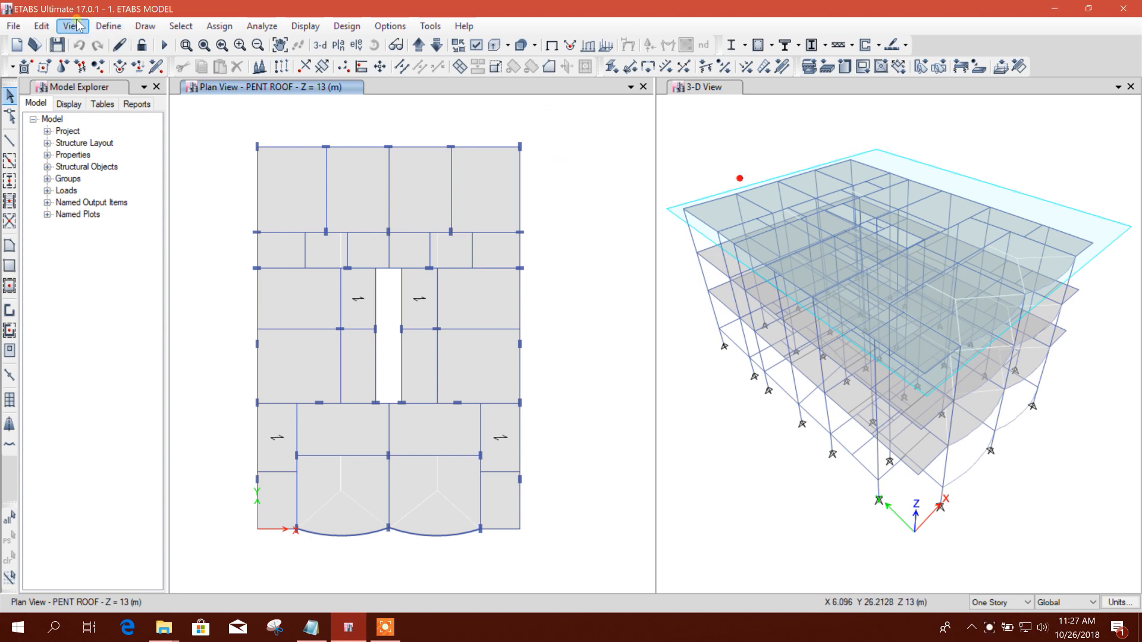
- Export the model to '1. ETABS MODEL.e2k' with length in metres and force in kN
click(12, 26)
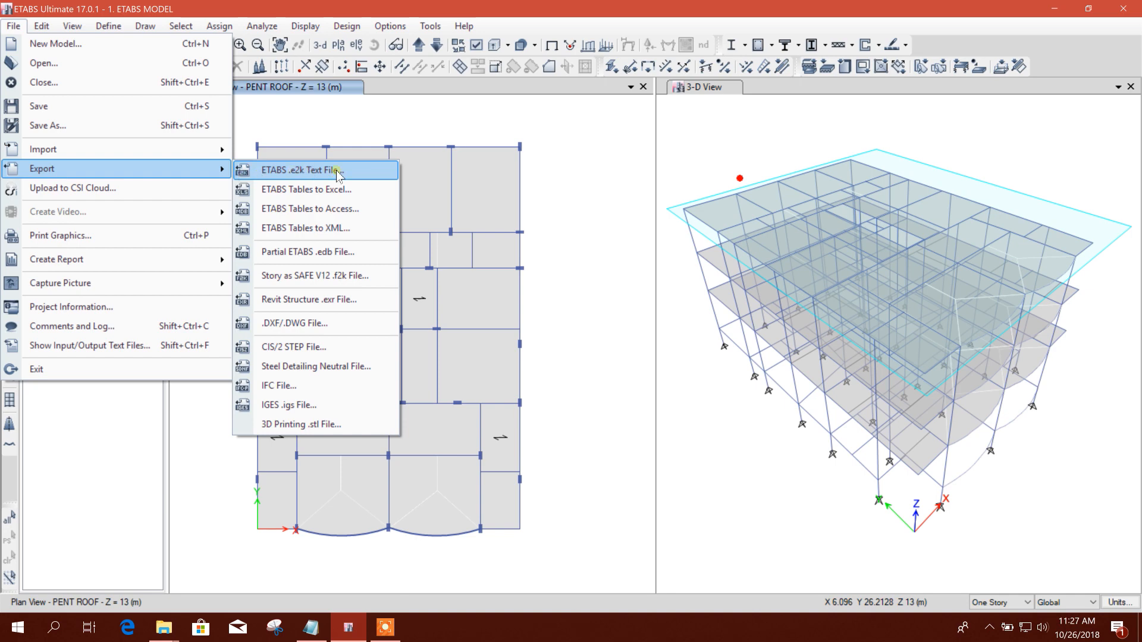
click(301, 170)
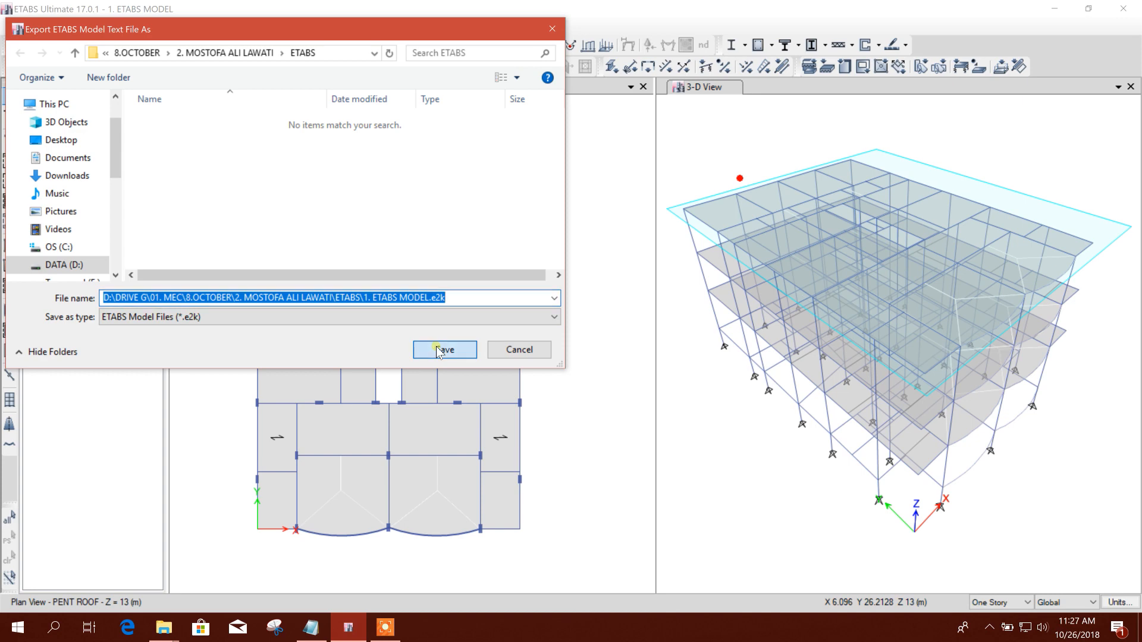
click(443, 349)
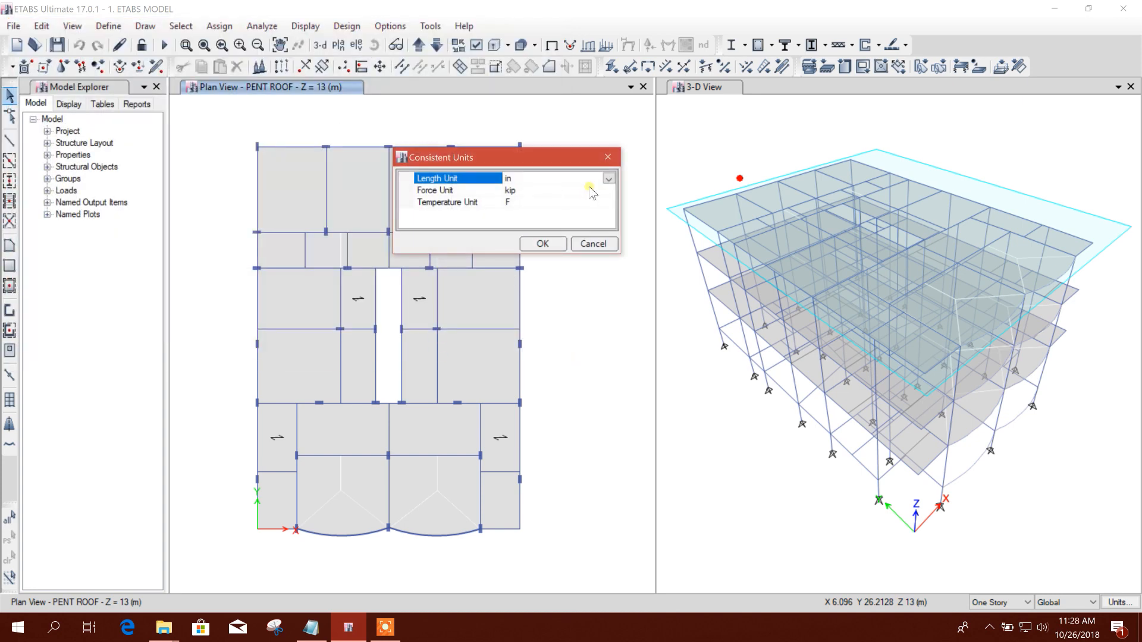
click(607, 178)
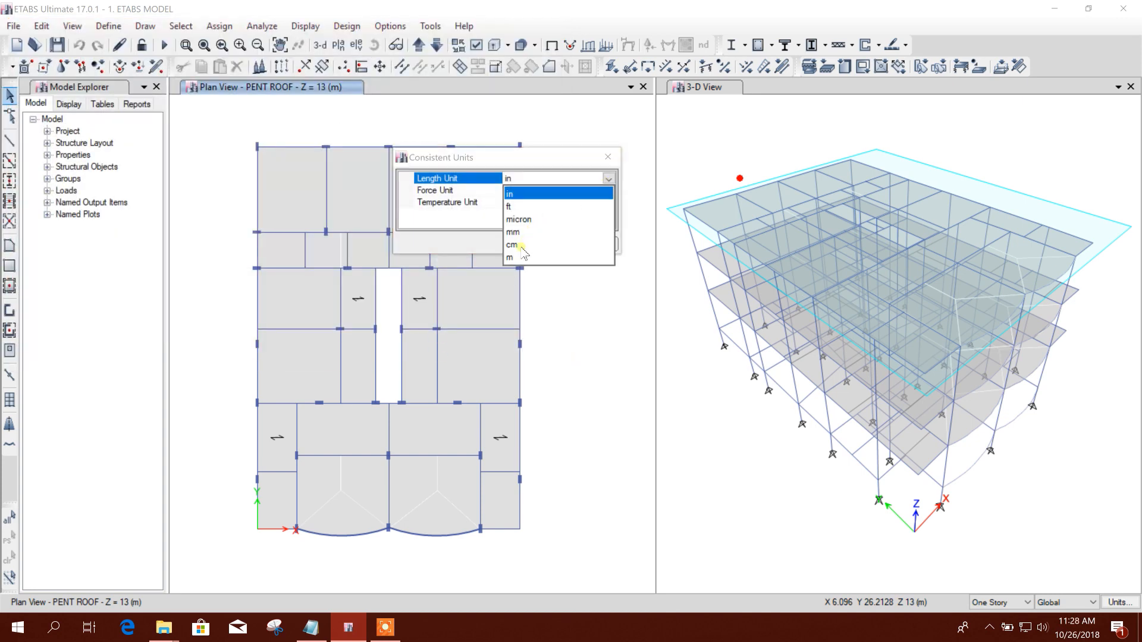
click(509, 257)
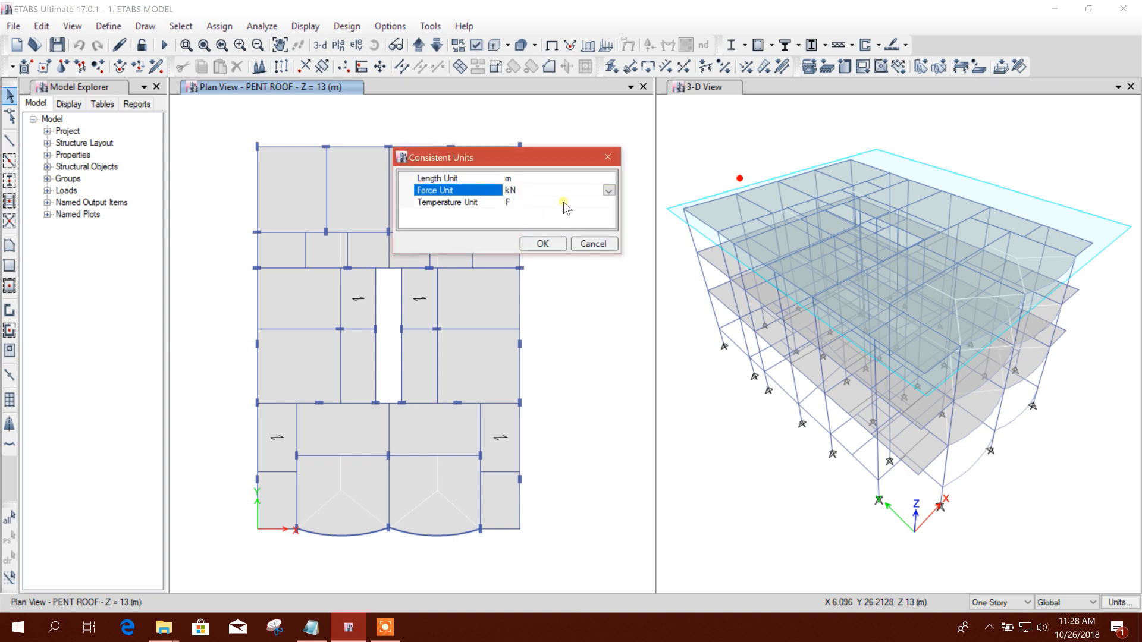
click(542, 244)
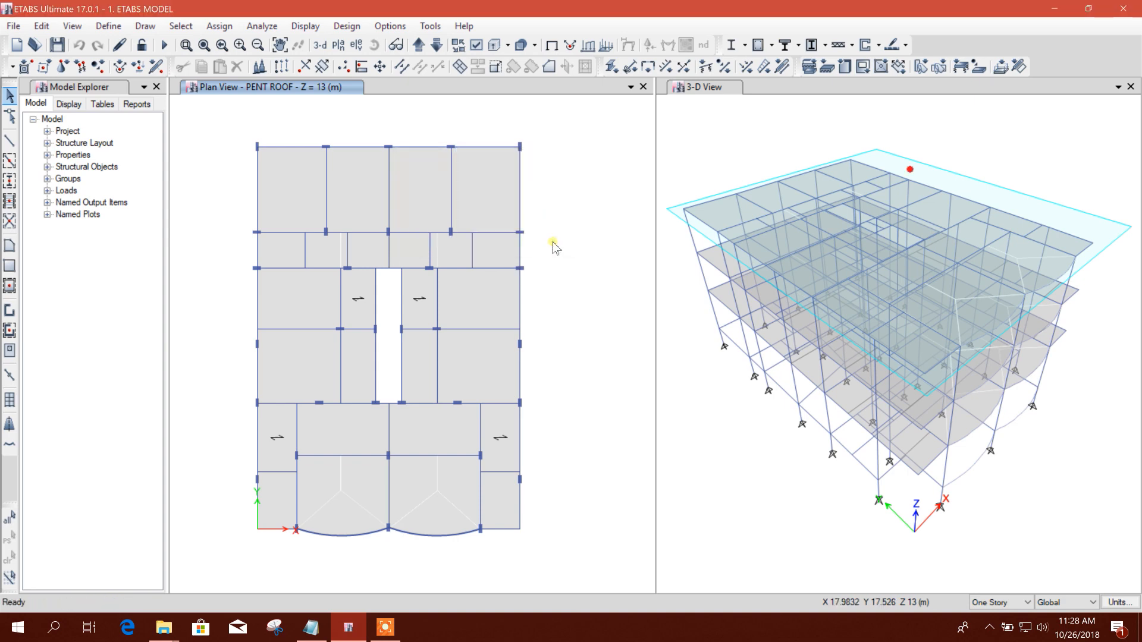
mouse_move(587, 304)
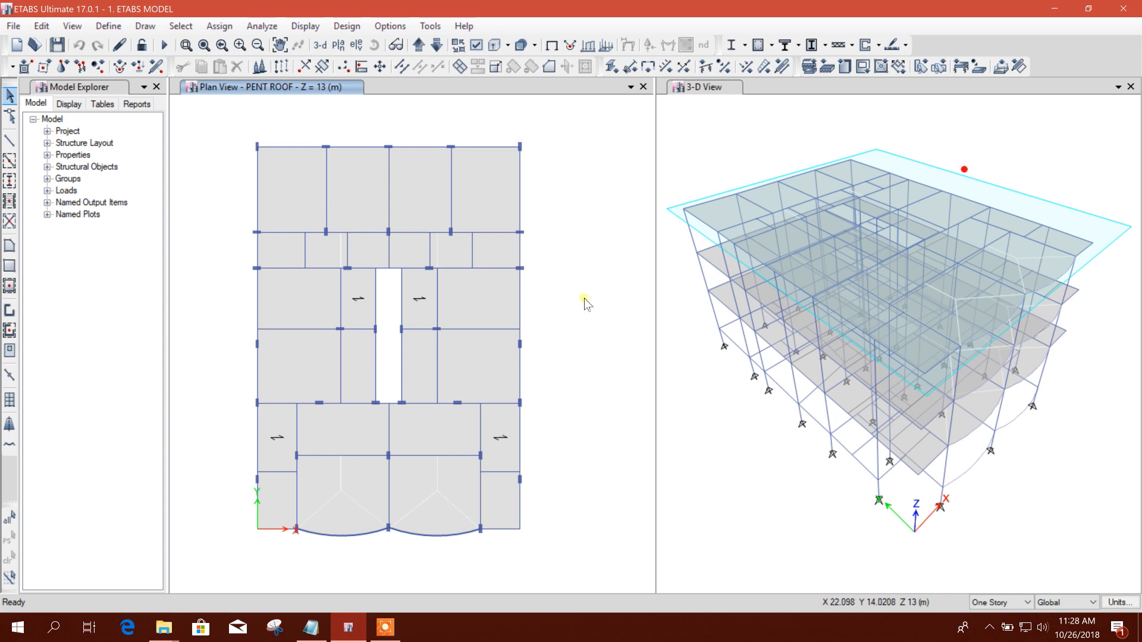
mouse_move(65, 377)
text(et)
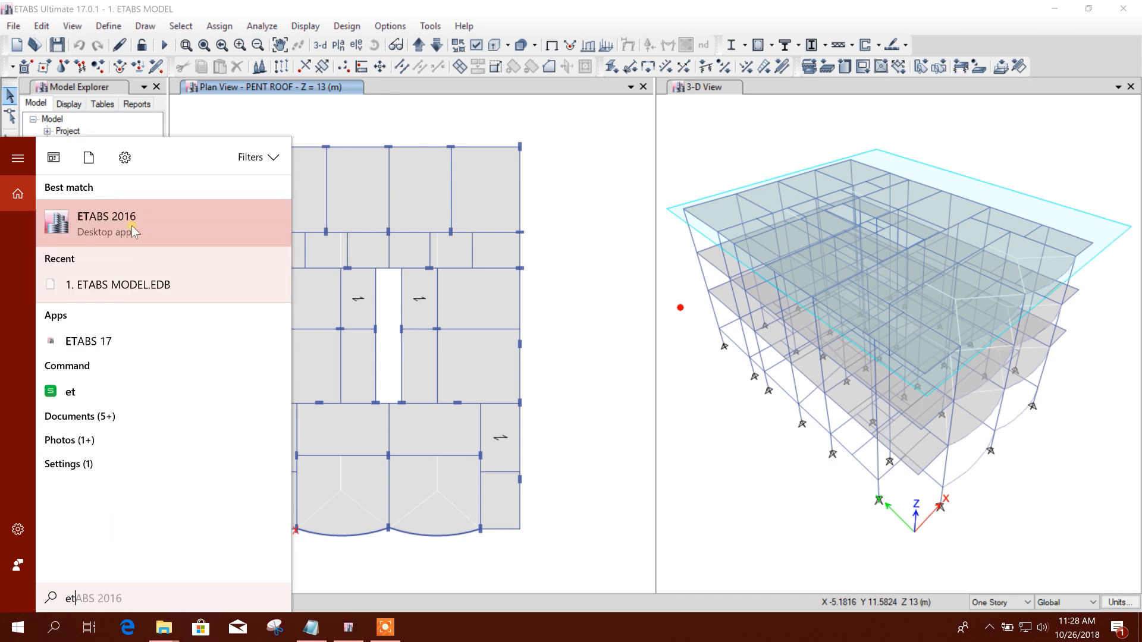
- Launch ETABS 2016 and begin importing an ETABS .e2k text file
click(106, 224)
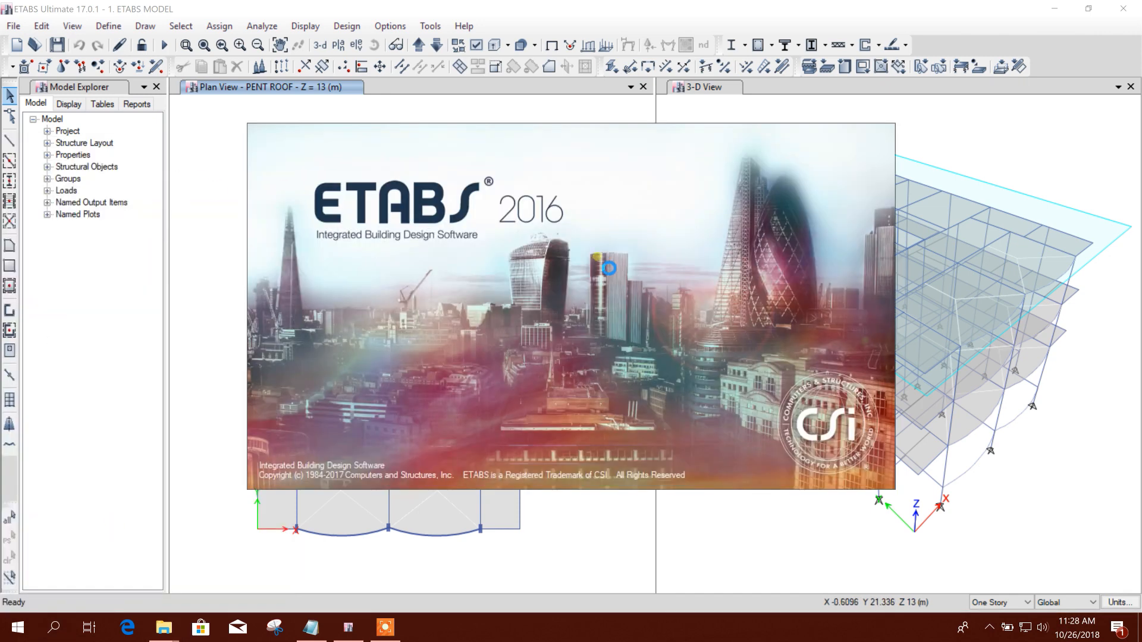
mouse_move(592, 264)
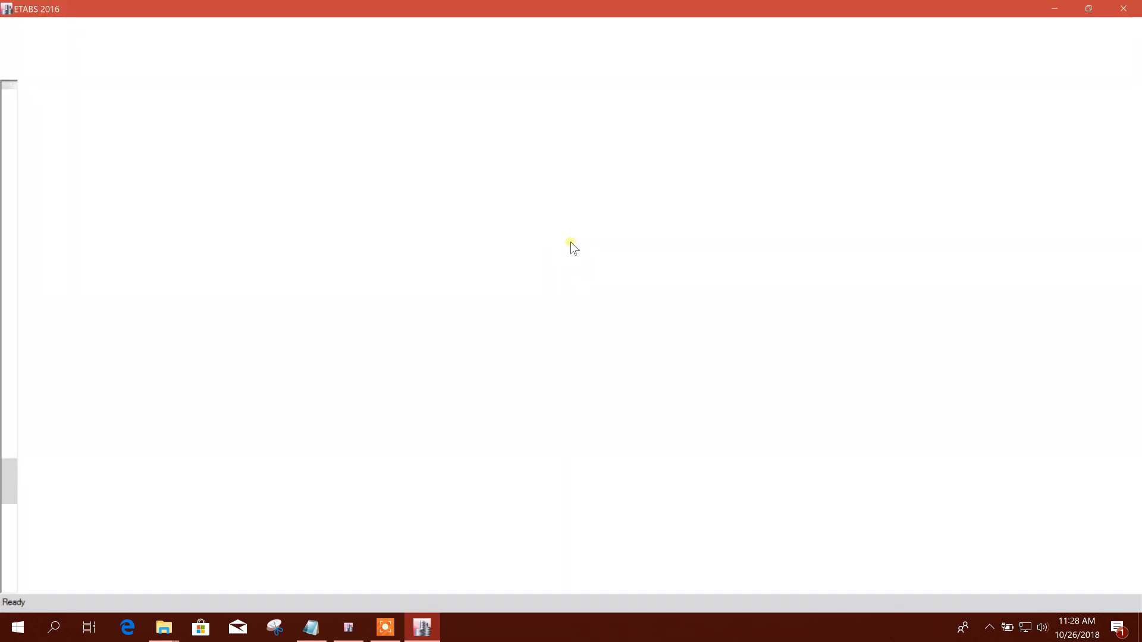
click(12, 26)
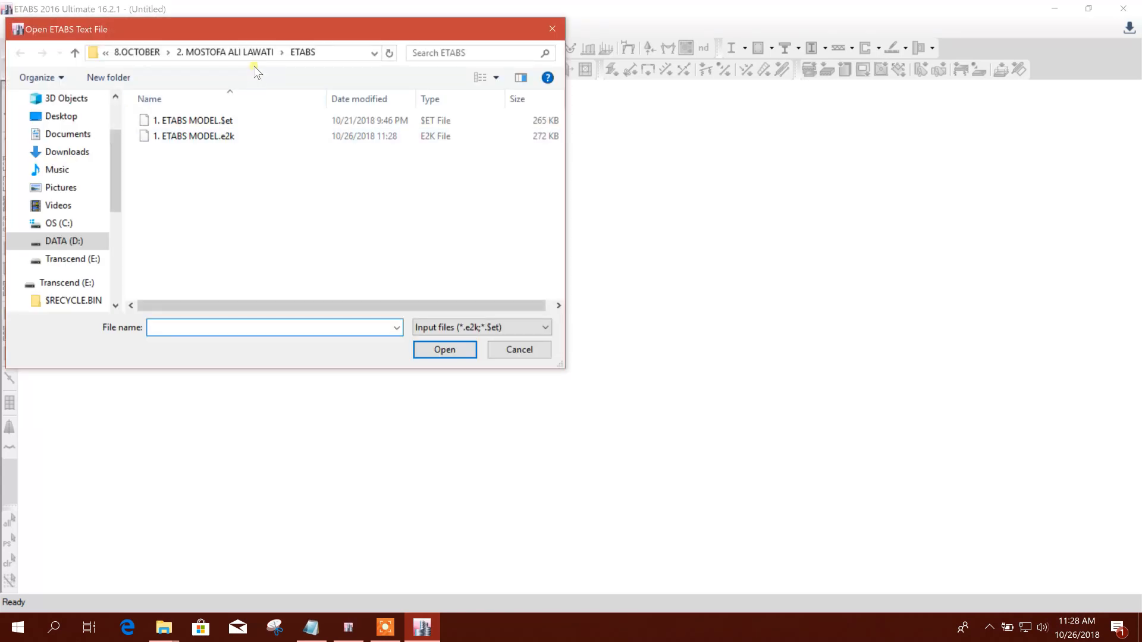
- Import '1. ETABS MODEL.e2k', dismissing the older-version warning and ignored-line error
click(194, 136)
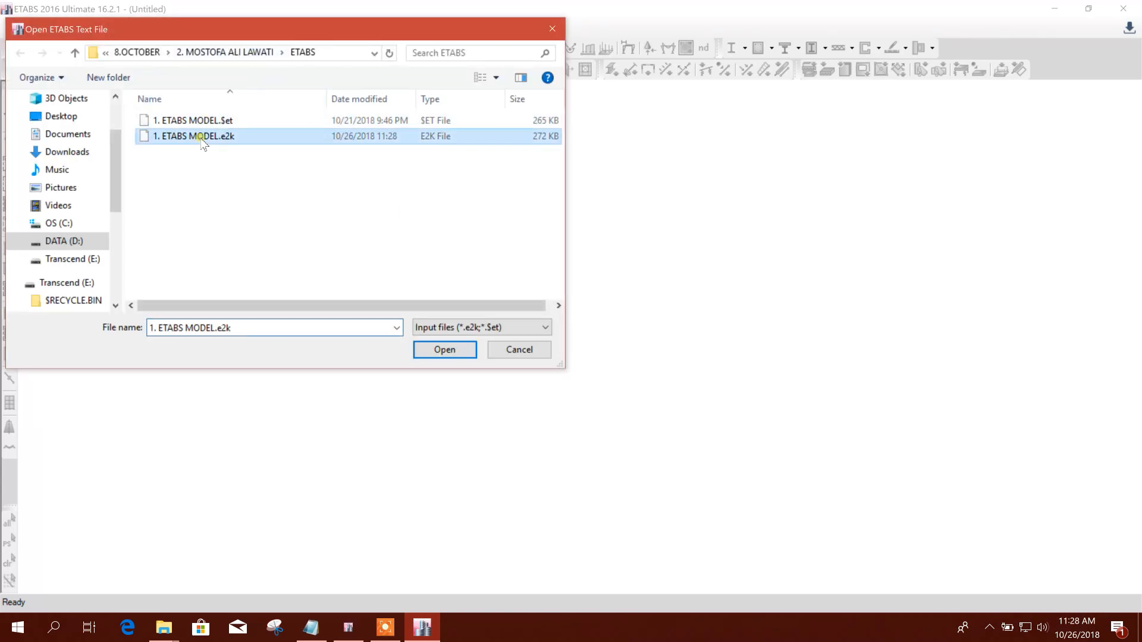
click(445, 350)
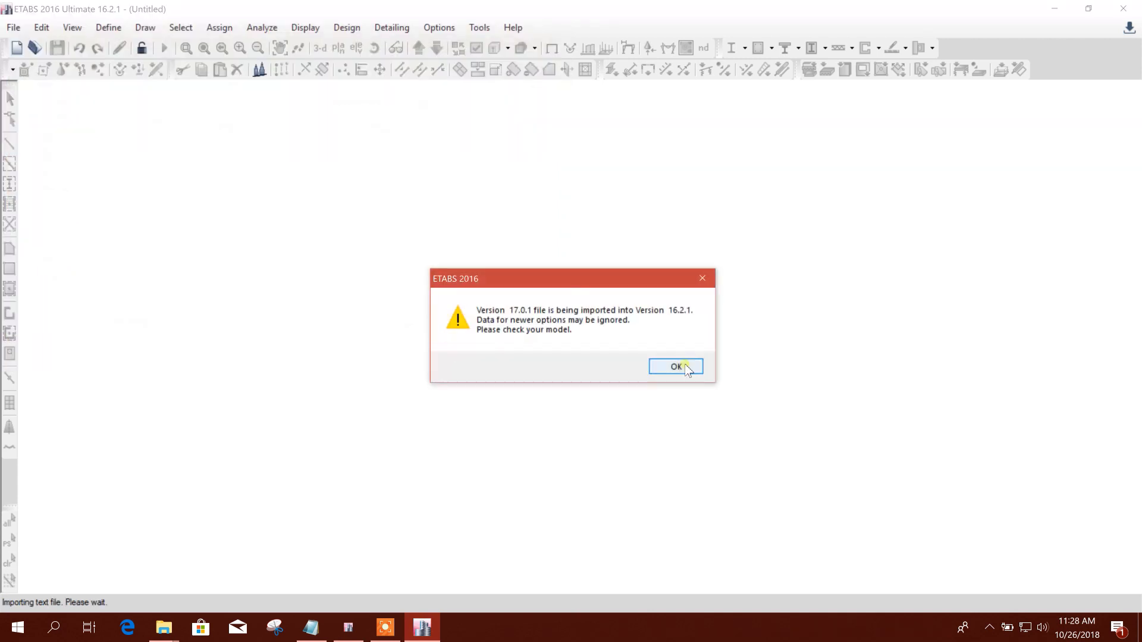
click(675, 367)
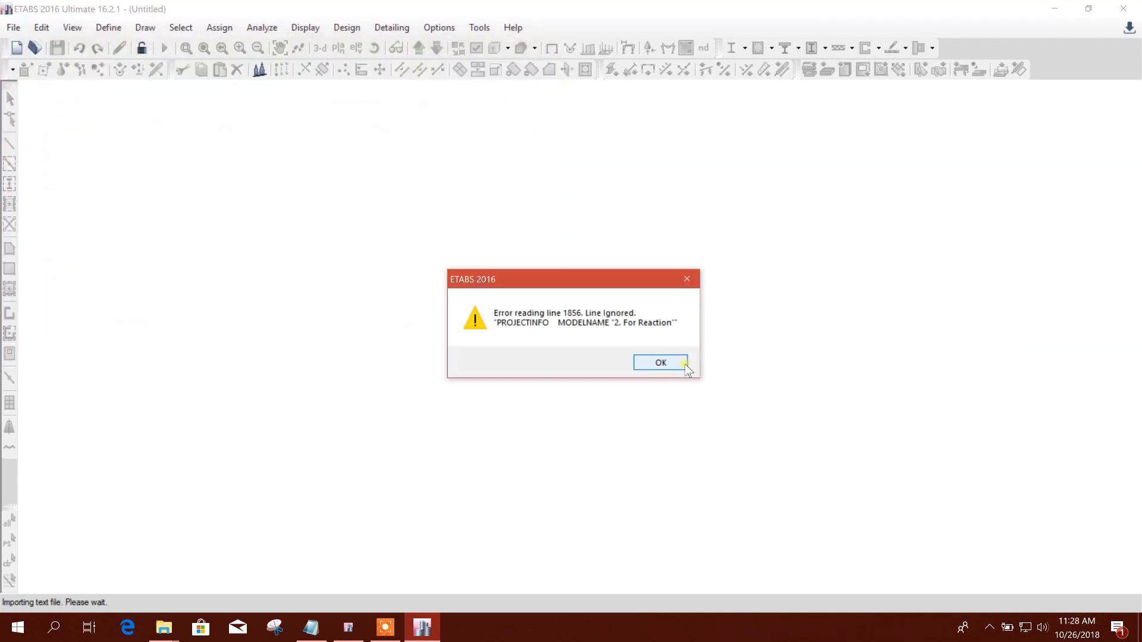
click(659, 363)
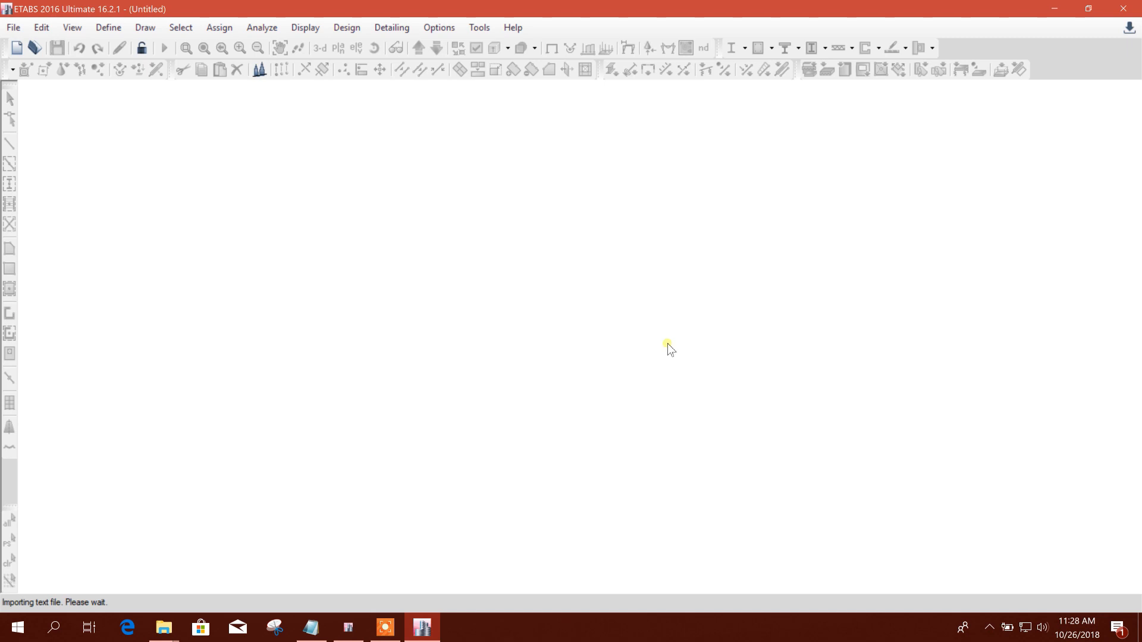
mouse_move(658, 356)
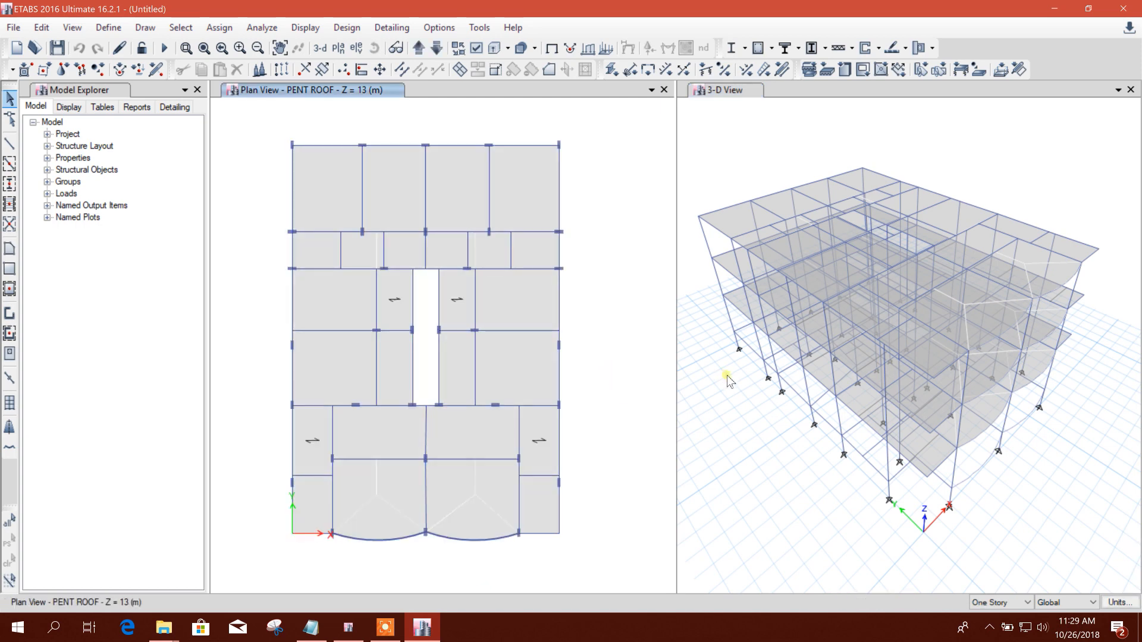
mouse_move(606, 224)
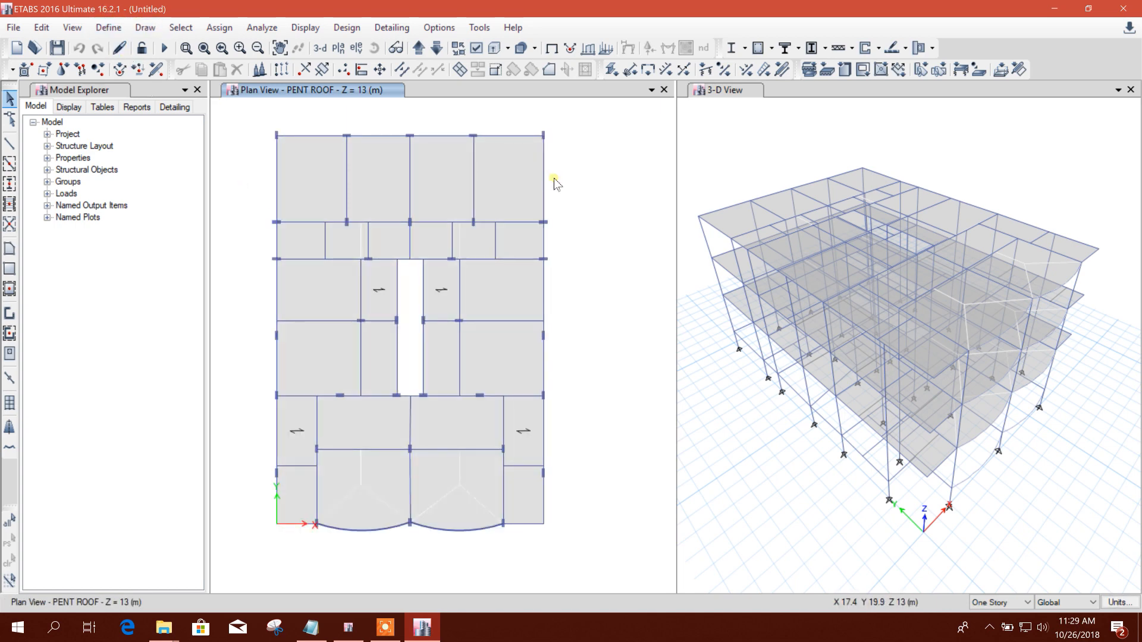
mouse_move(607, 376)
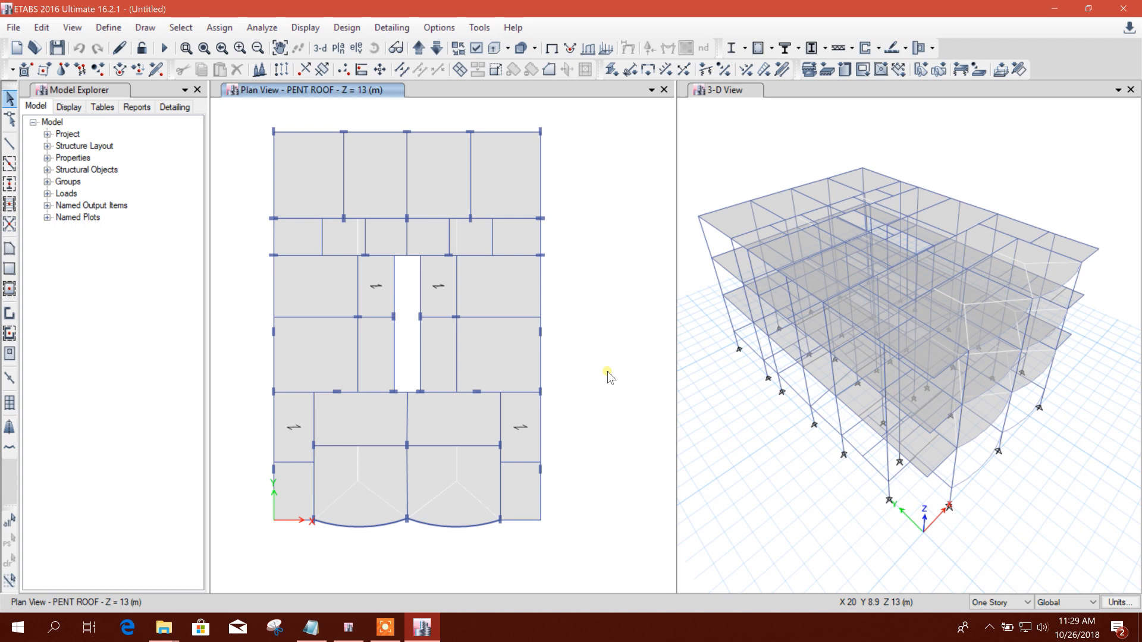
mouse_move(642, 348)
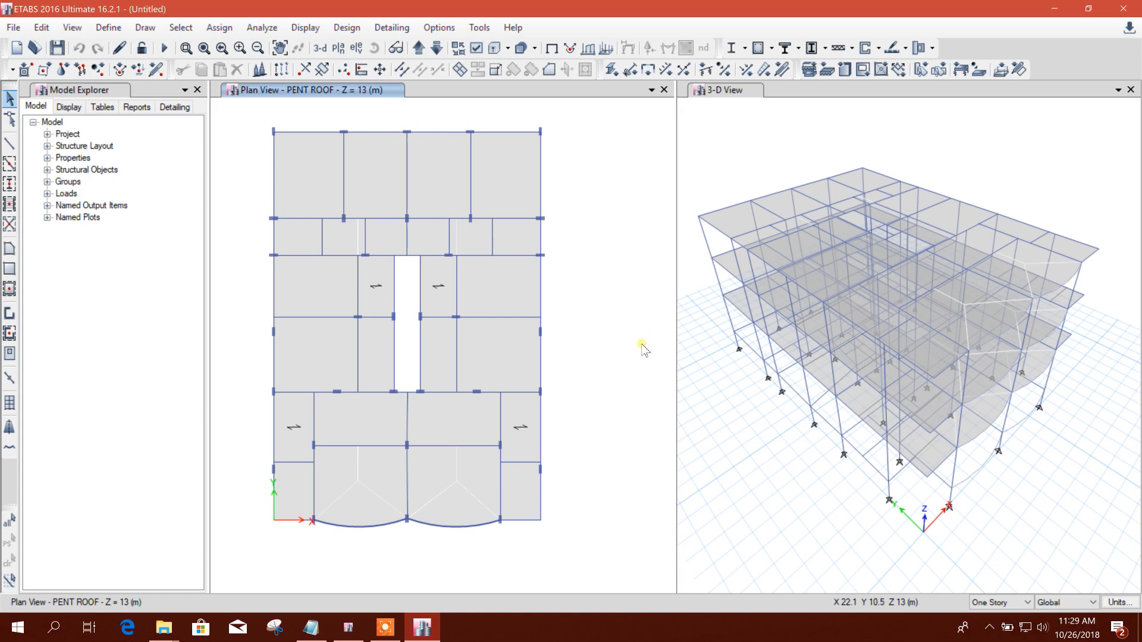